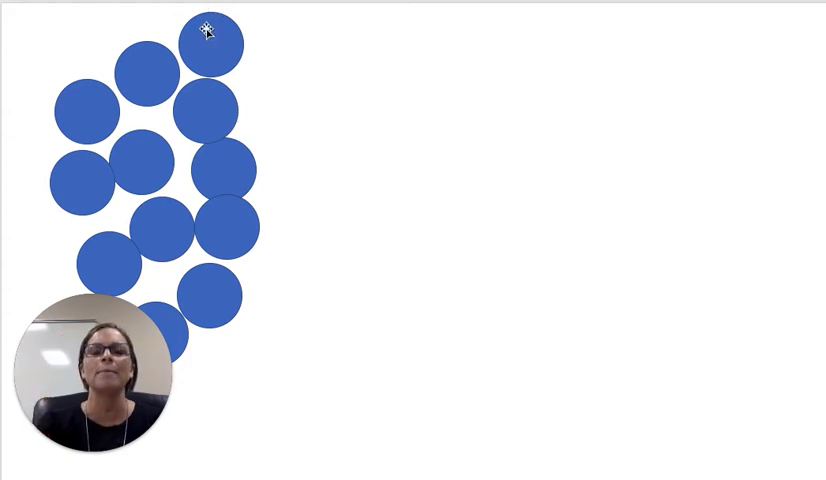
# Drag counters from the pile to the upper right: three in a top row, then start a row below.
pyautogui.click(210, 44)
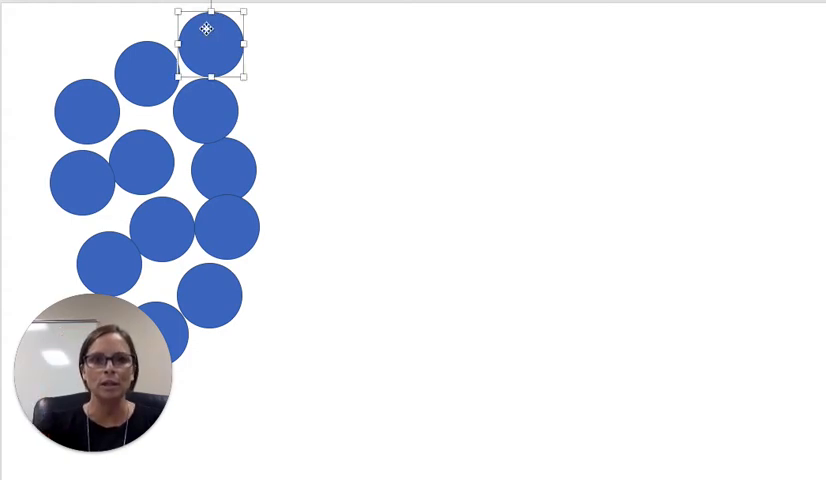
pyautogui.moveTo(208, 44); pyautogui.dragTo(634, 76)
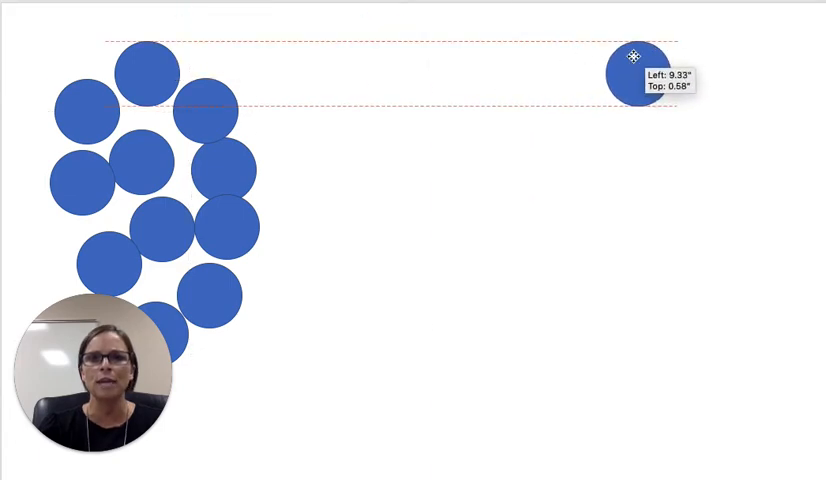
pyautogui.moveTo(636, 56); pyautogui.dragTo(564, 70)
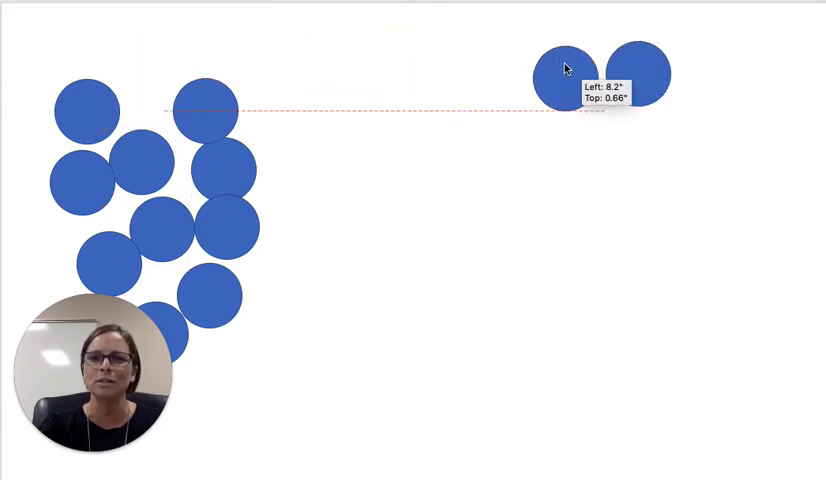
pyautogui.moveTo(560, 70); pyautogui.dragTo(464, 68)
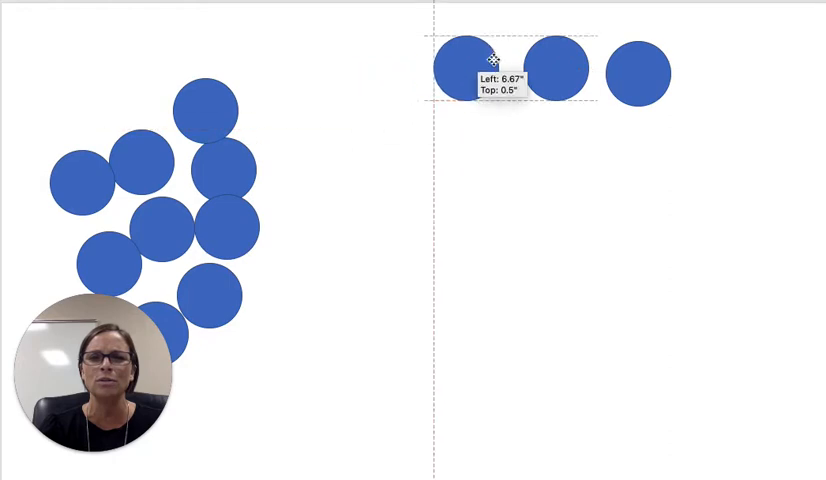
pyautogui.click(472, 70)
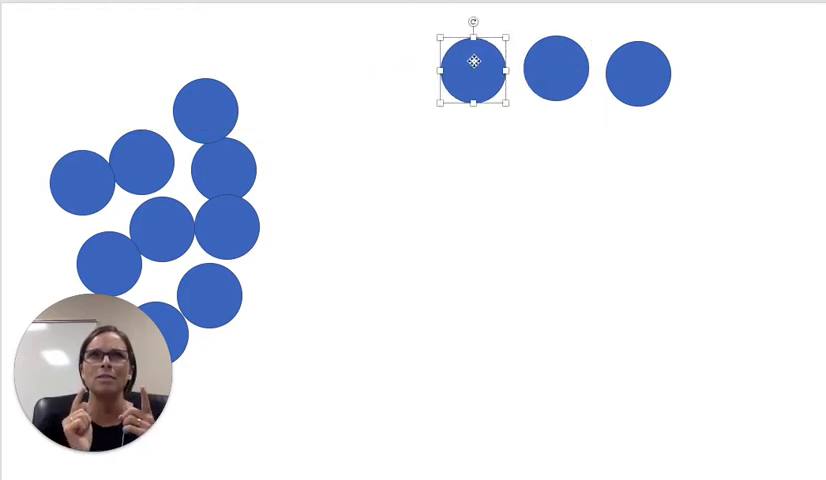
pyautogui.moveTo(252, 72)
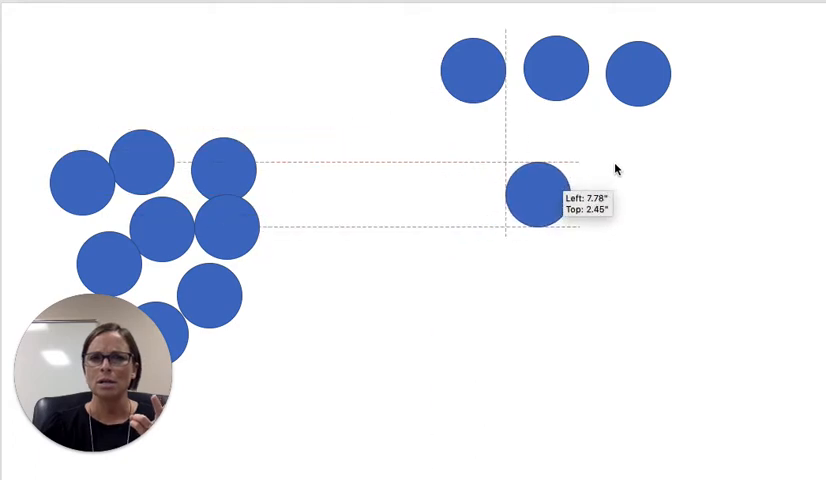
pyautogui.moveTo(536, 196); pyautogui.dragTo(570, 164)
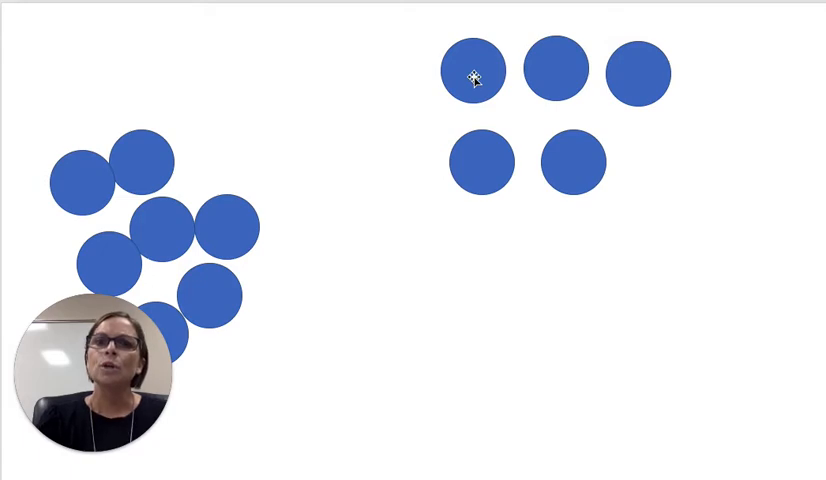
pyautogui.moveTo(636, 84)
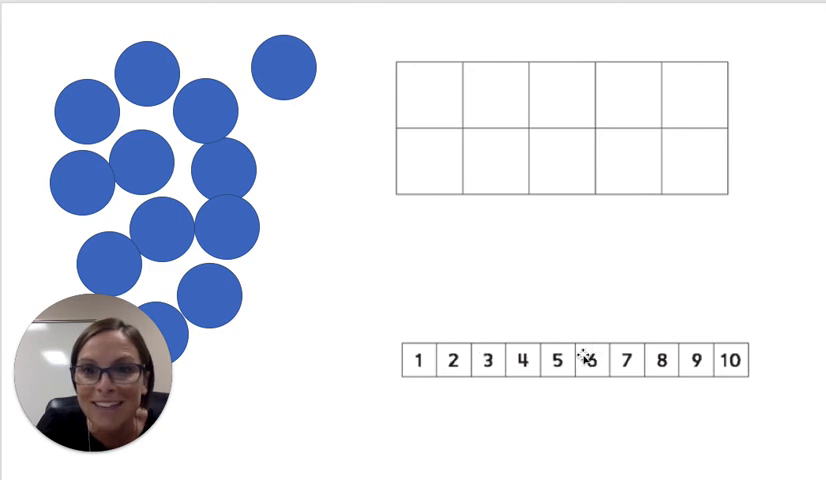
# Drag one blue counter from the pile into the top-left cell of the ten frame.
pyautogui.moveTo(276, 68); pyautogui.dragTo(446, 88)
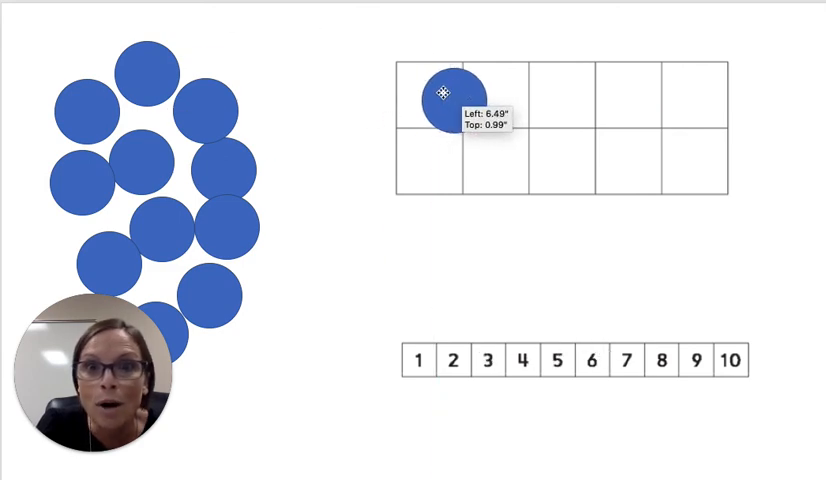